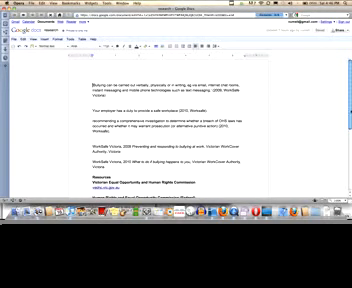
pyautogui.scroll(-3)
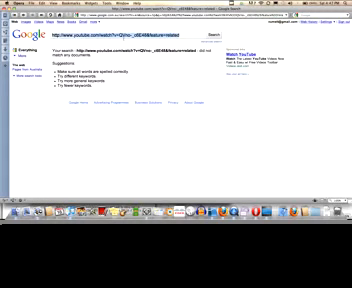
pyautogui.write('what happens')
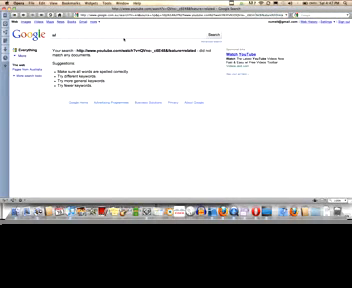
pyautogui.write('what if bullying ha')
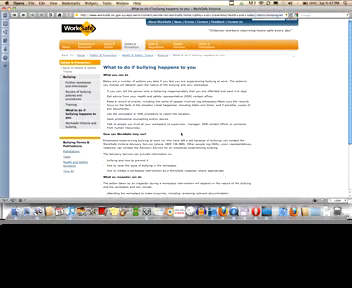
pyautogui.scroll(-3)
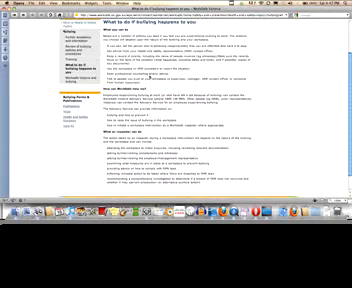